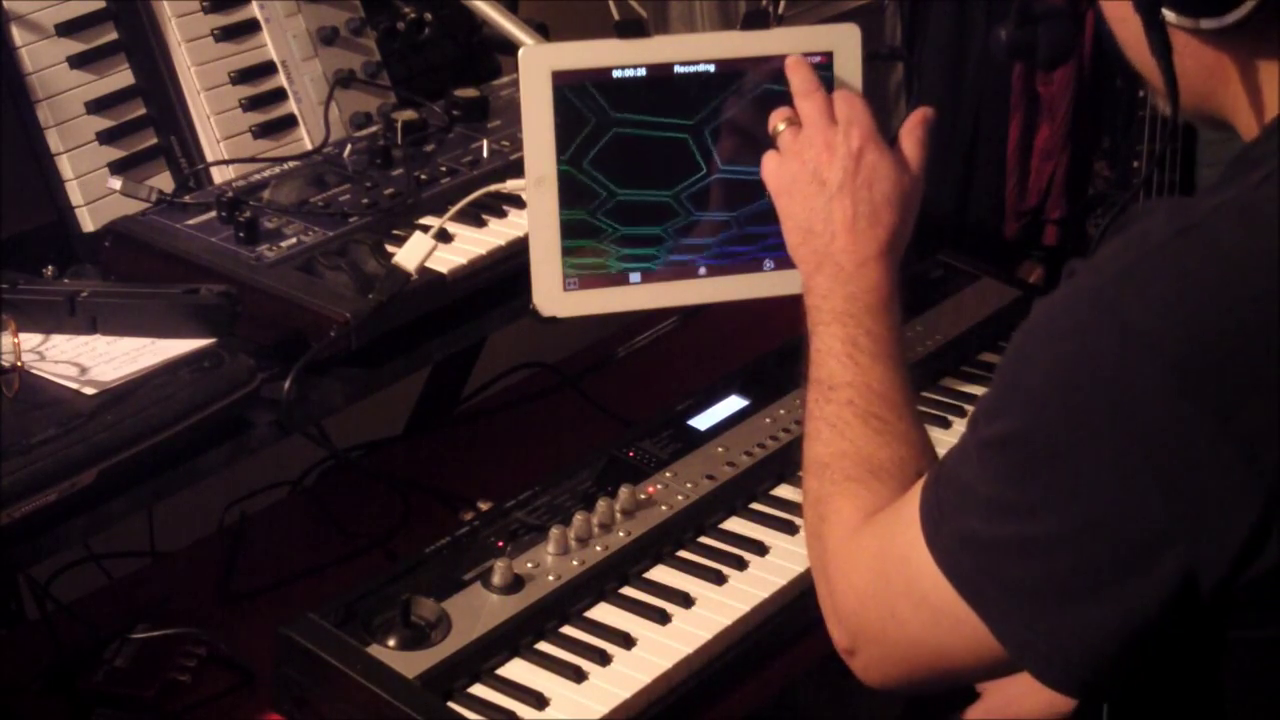
- Stop the Metropolis recording so the 'Save to Camera Roll' prompt appears
click(812, 68)
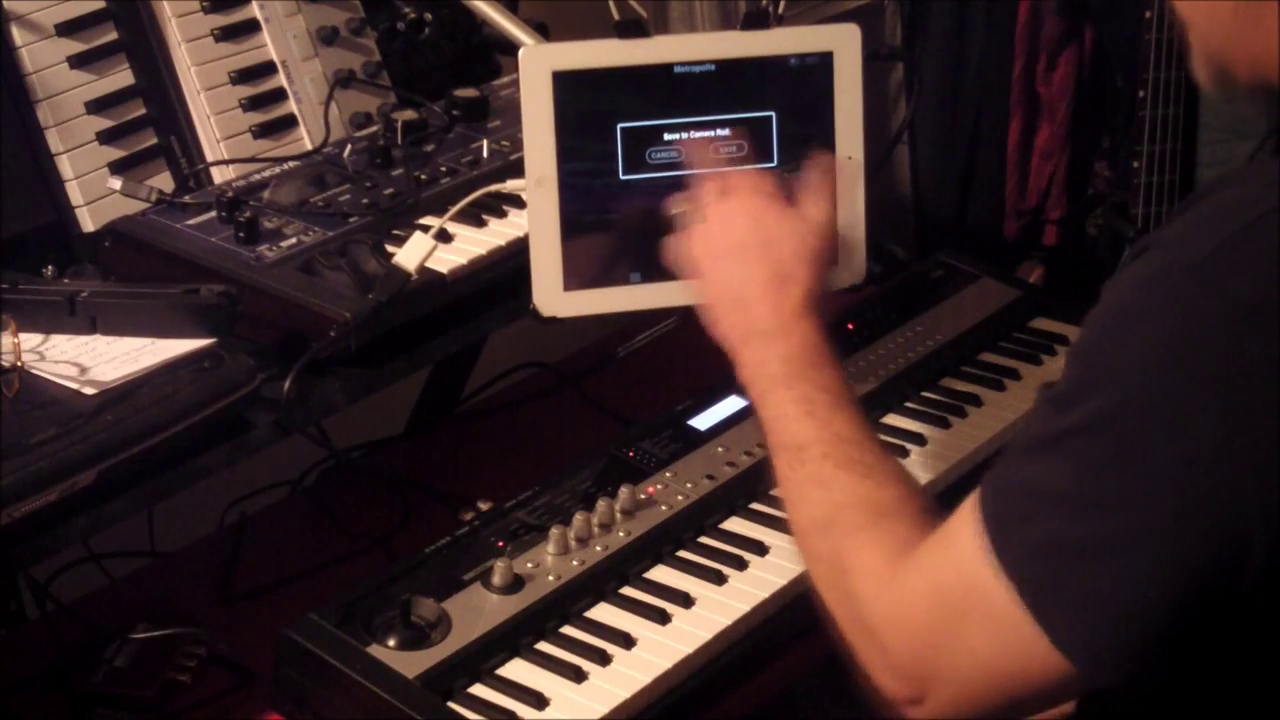